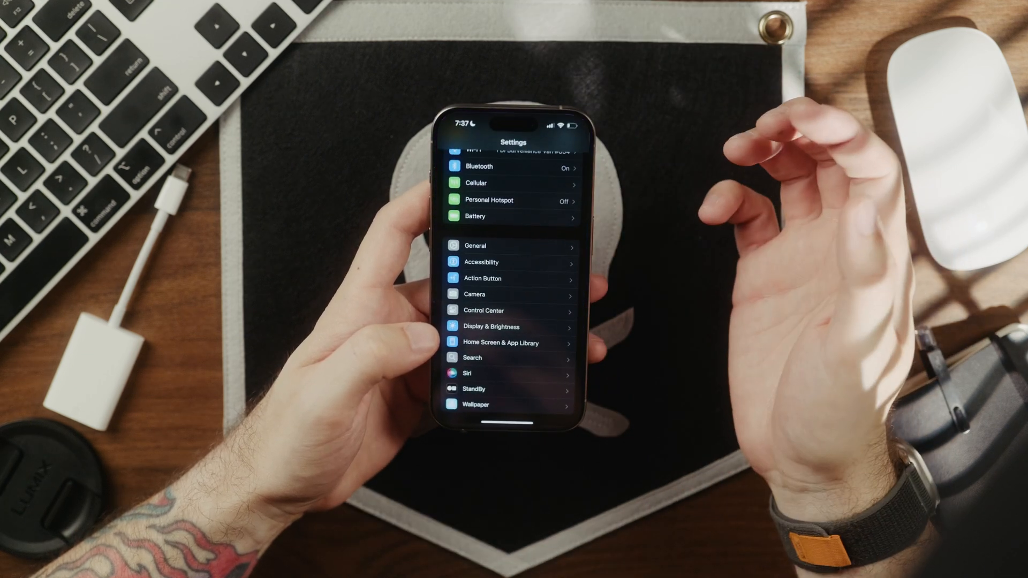
# Search the Apps settings list for 'Mess' and open Messages
pyautogui.scroll(-3)
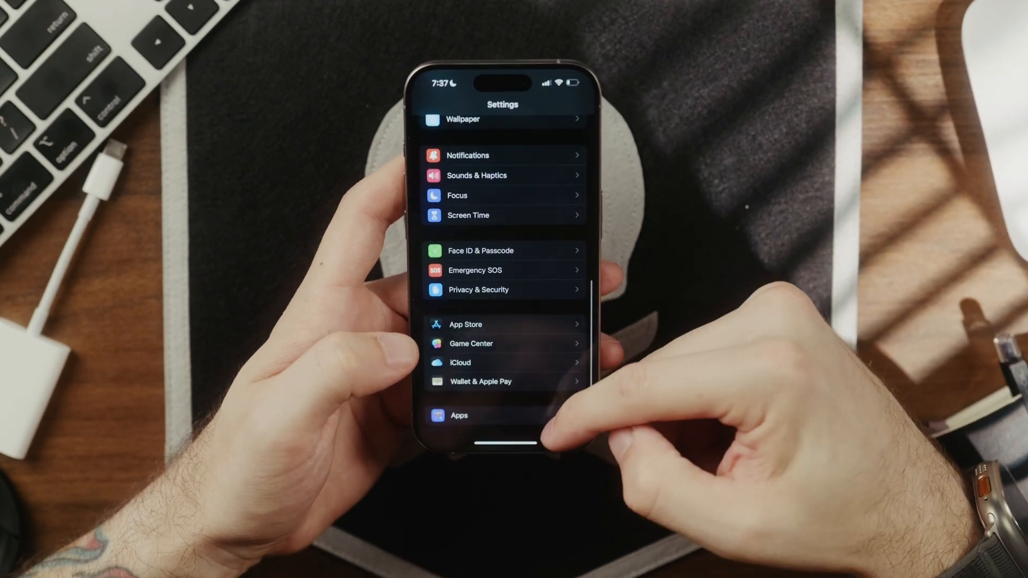
pyautogui.click(459, 415)
pyautogui.write('M')
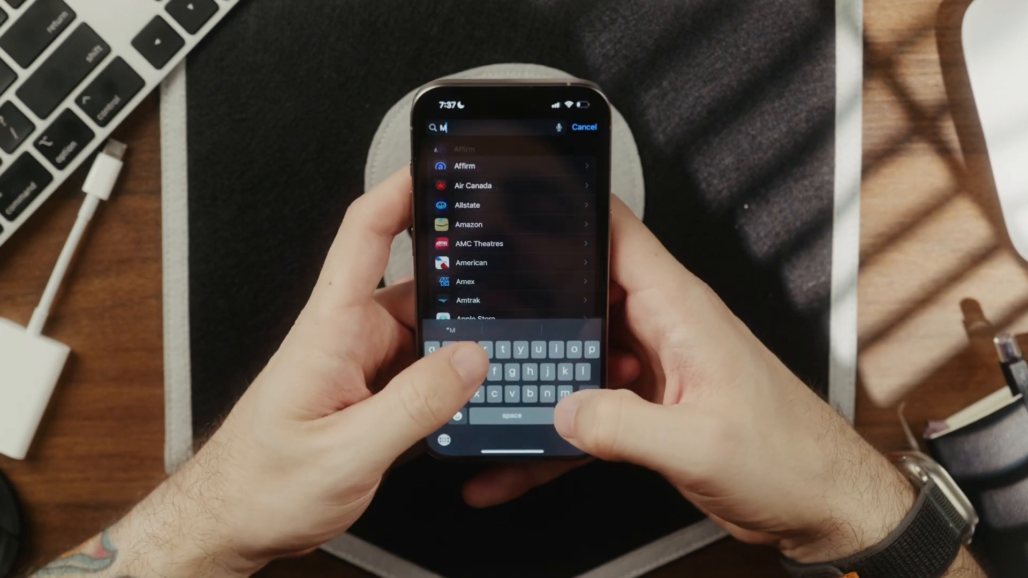
pyautogui.write('ess')
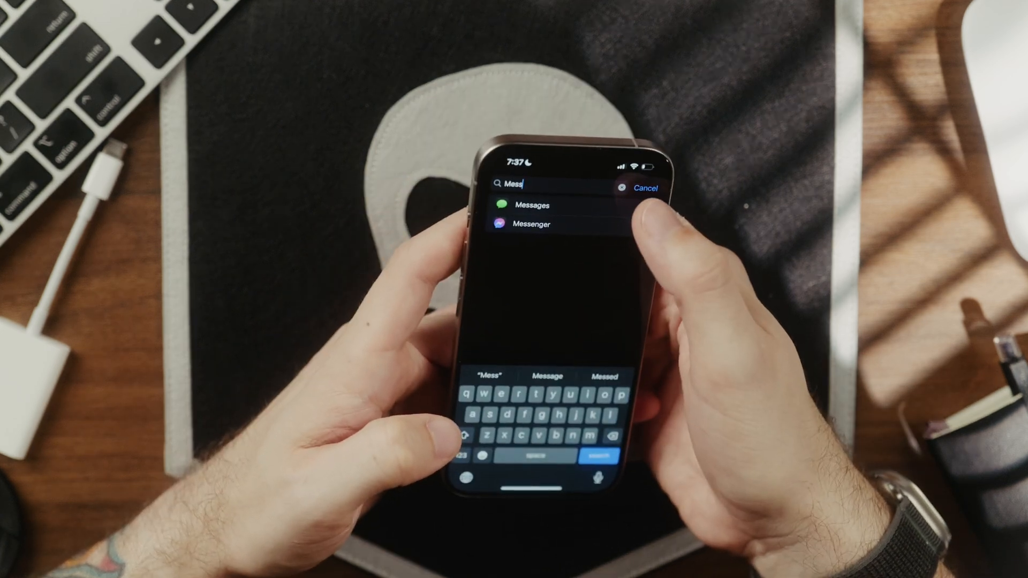
pyautogui.click(531, 204)
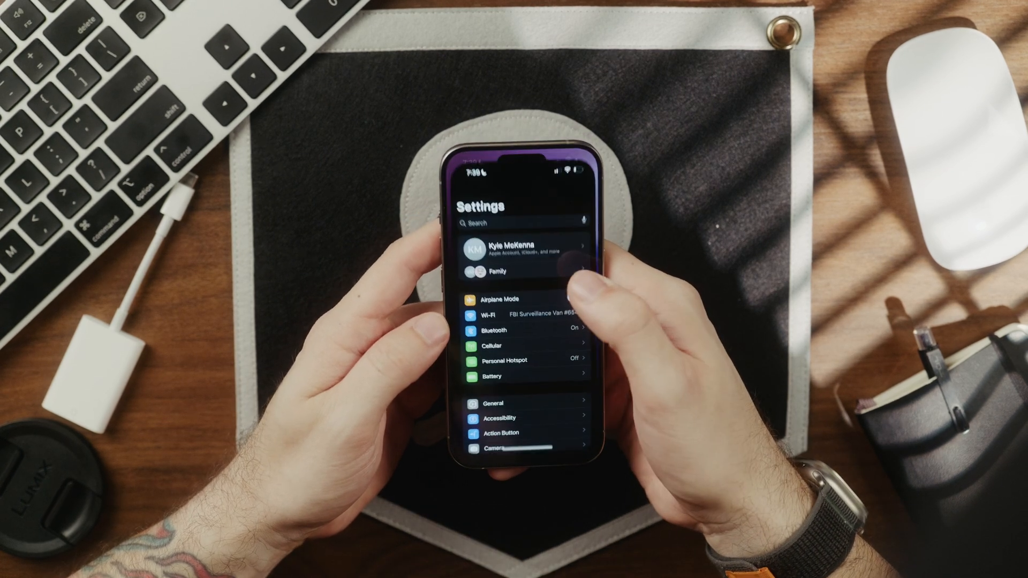
# Open Battery > Charging to view the 90% charge limit
pyautogui.click(490, 376)
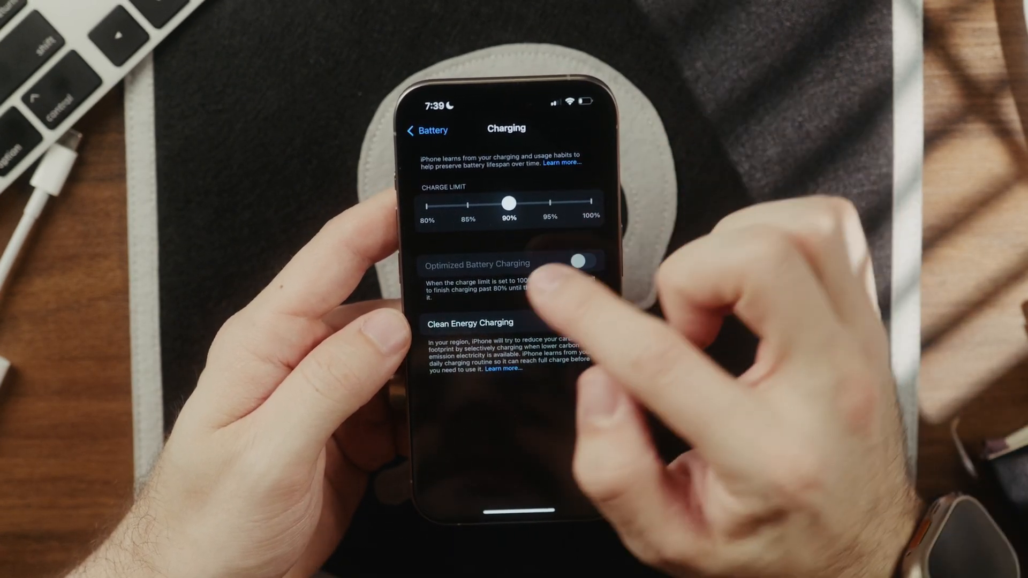
pyautogui.click(585, 322)
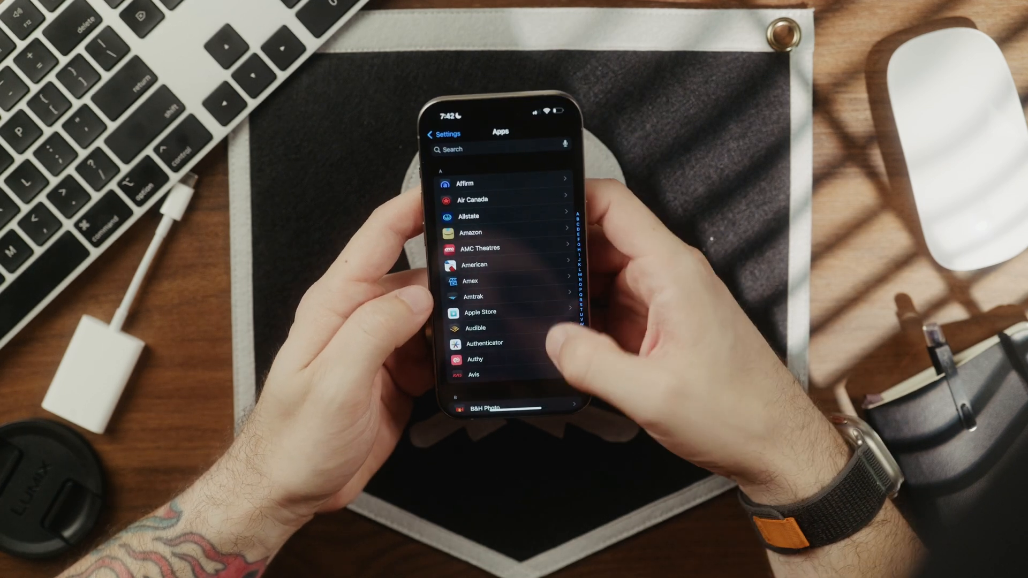
# Return to Settings, search Apps for 'Pa', and open the Passwords settings
pyautogui.click(443, 134)
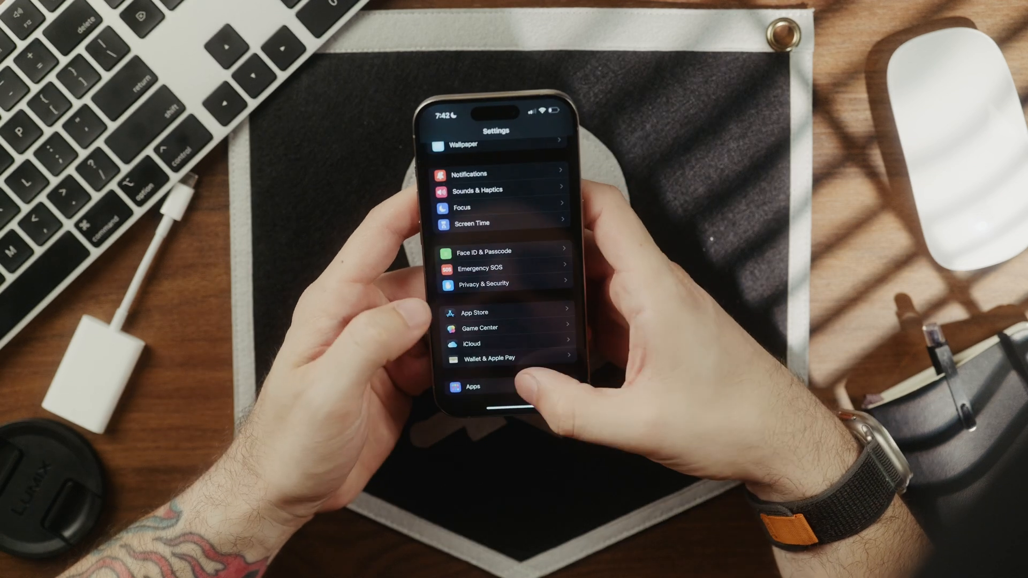
pyautogui.click(473, 386)
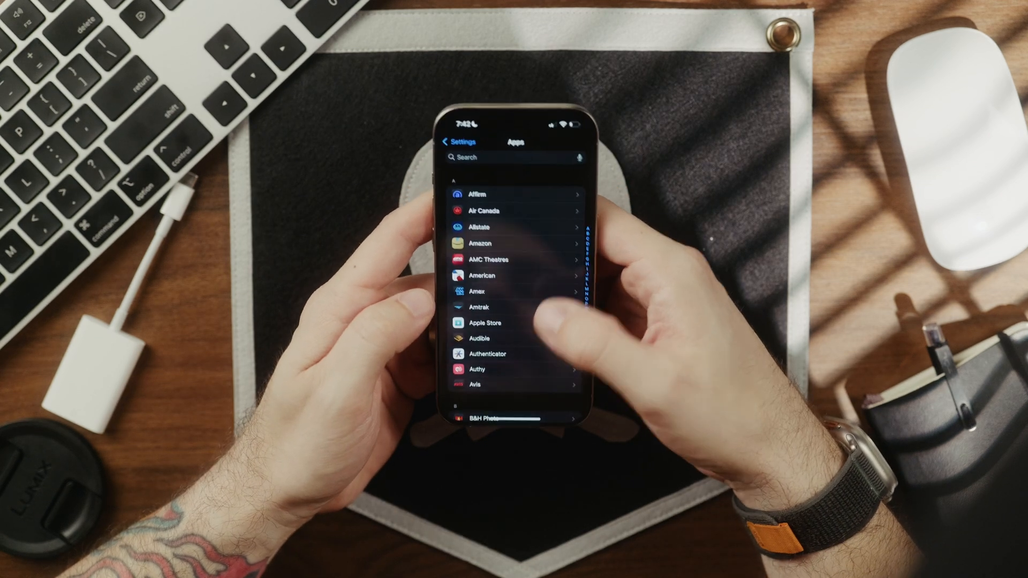
pyautogui.write('Pas')
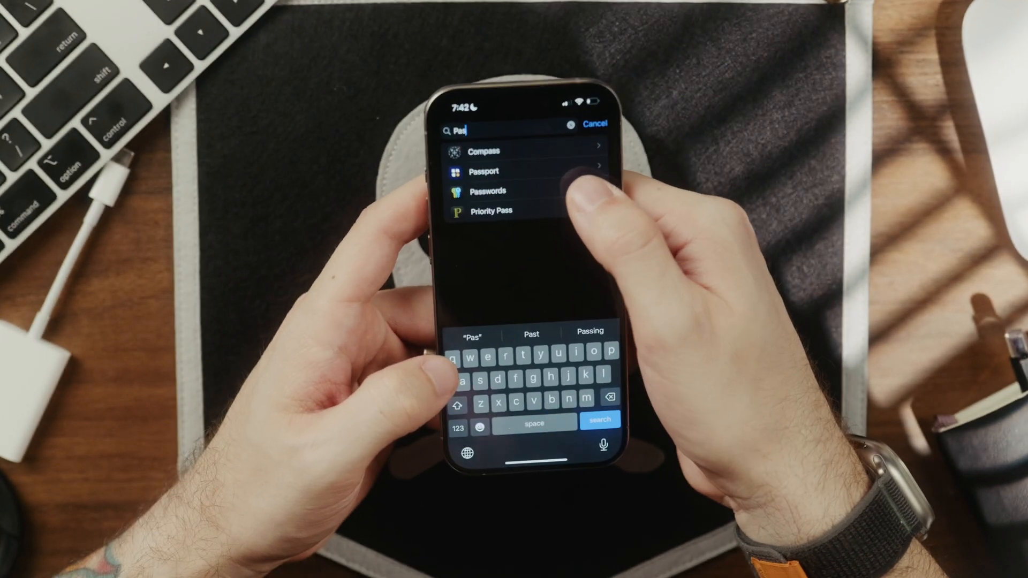
pyautogui.click(487, 191)
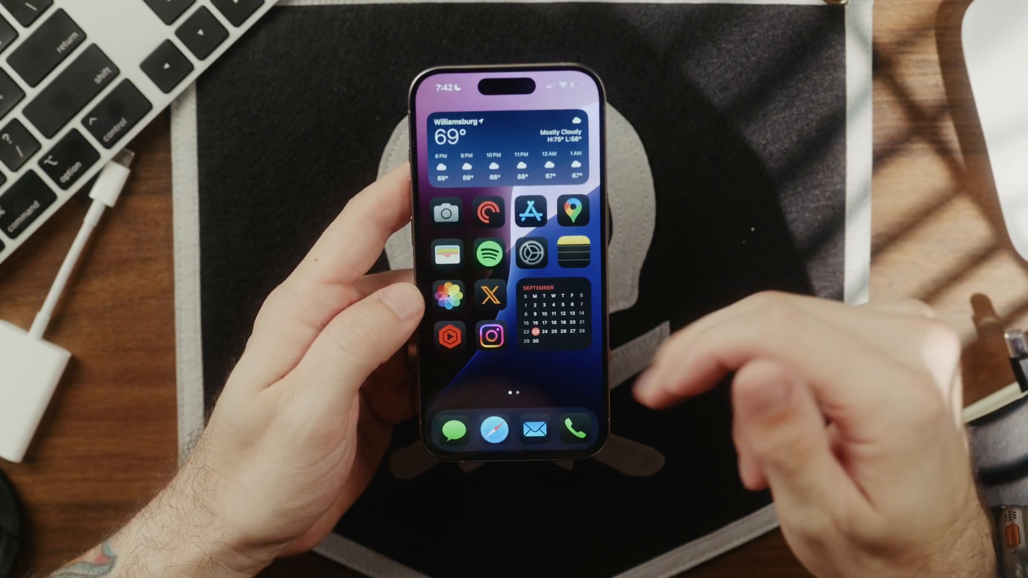
pyautogui.hscroll(-3)
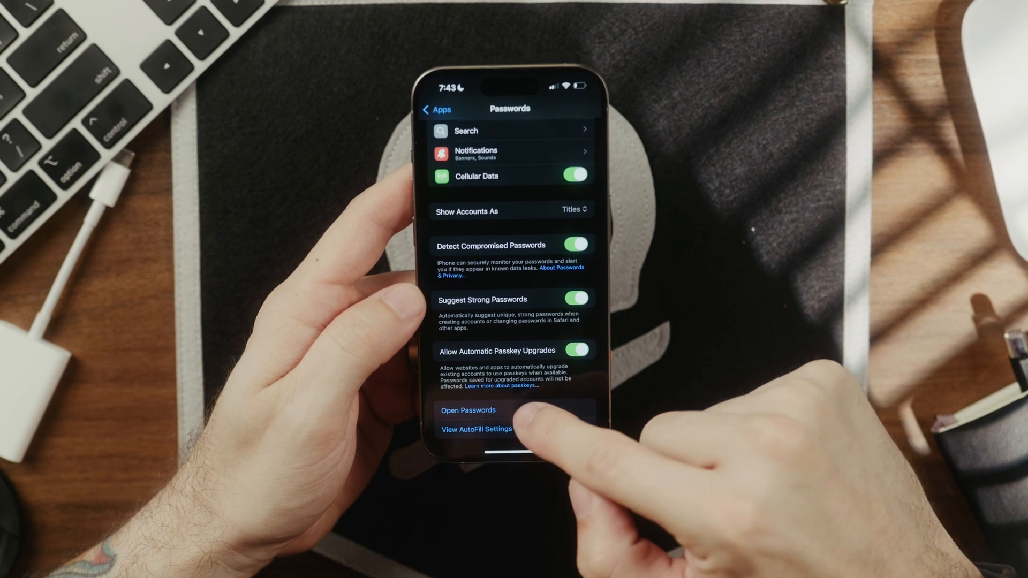
# Launch the Passwords app, dismiss the New Password sheet, and view the categories
pyautogui.click(467, 410)
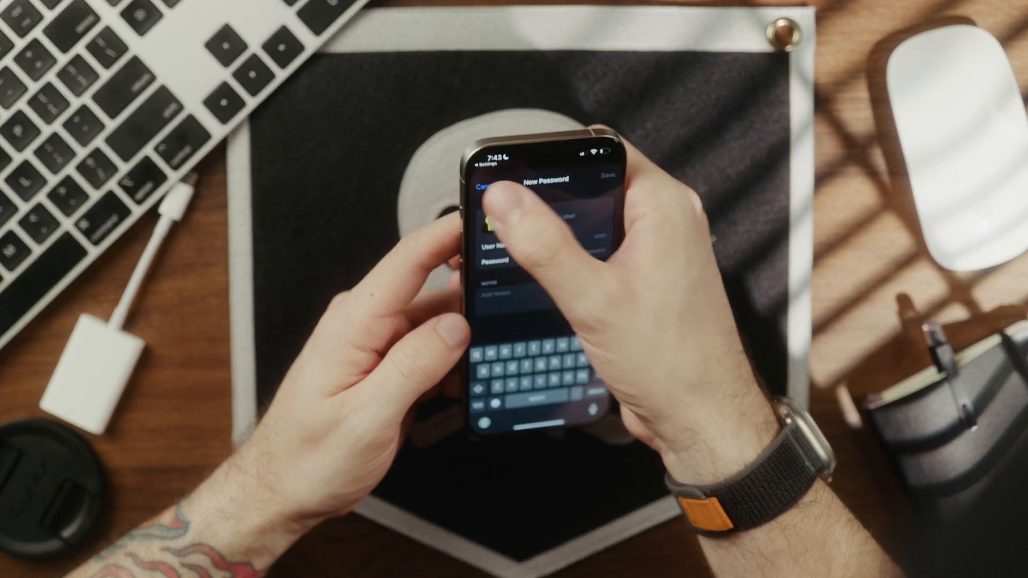
pyautogui.click(487, 179)
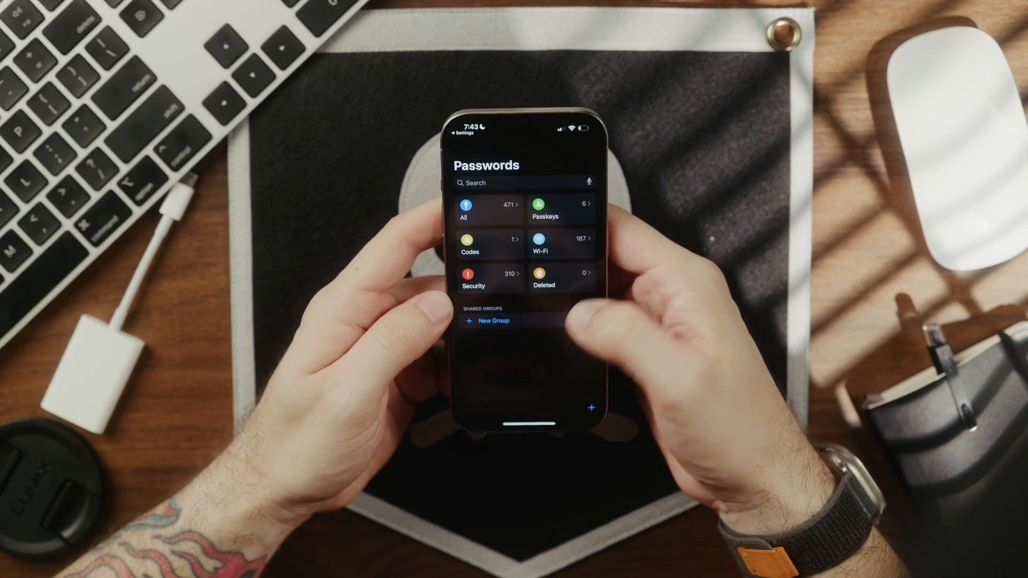
pyautogui.click(494, 321)
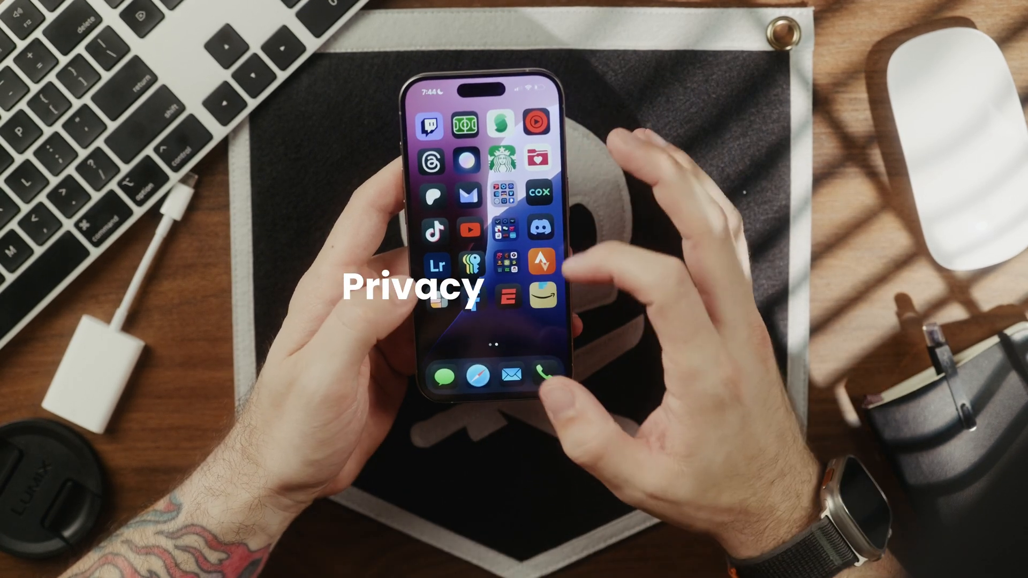
# Launch Settings from the Home Screen and scroll to Privacy & Security
pyautogui.hscroll(-3)
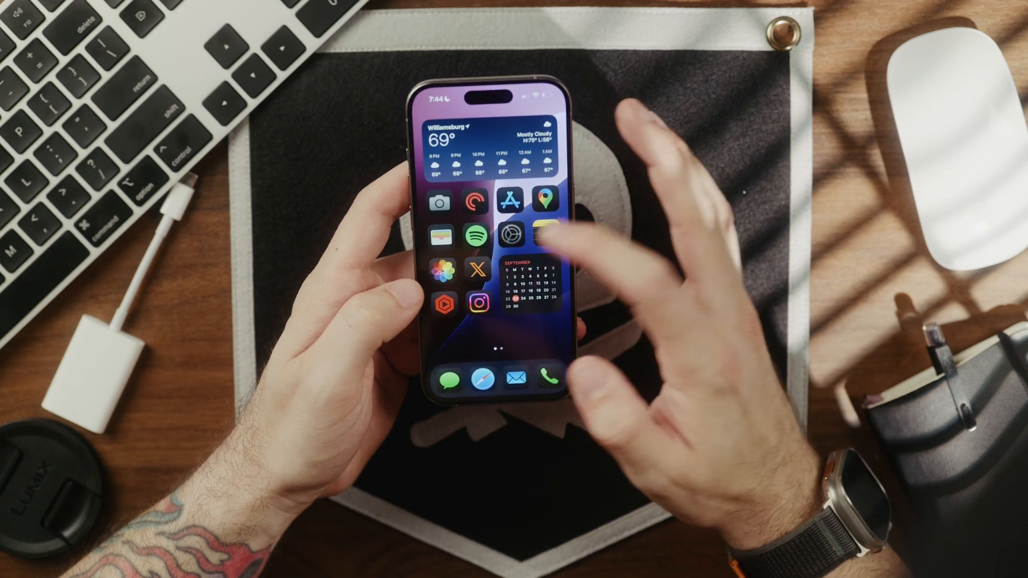
pyautogui.click(513, 233)
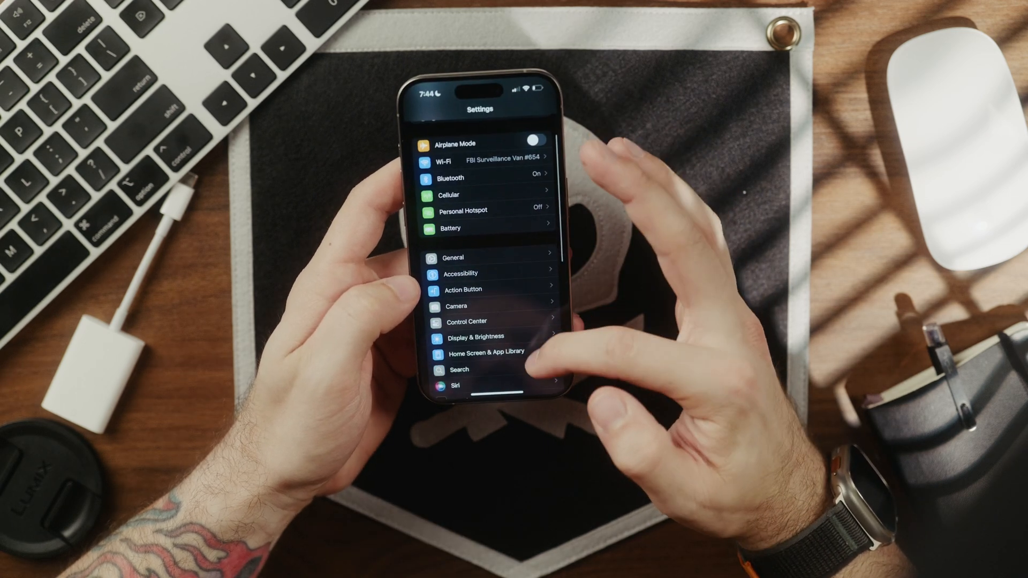
pyautogui.scroll(-3)
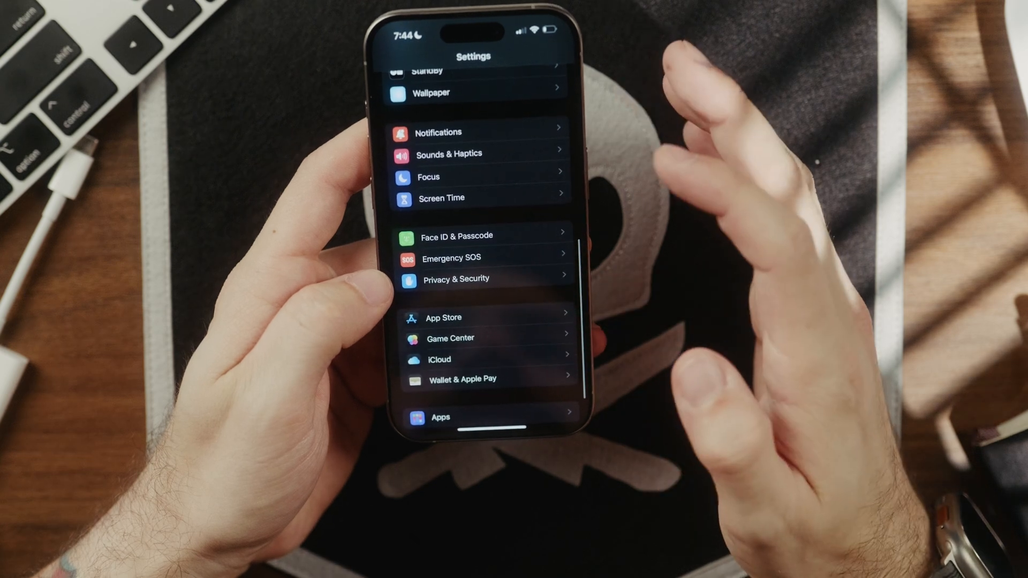
pyautogui.click(455, 278)
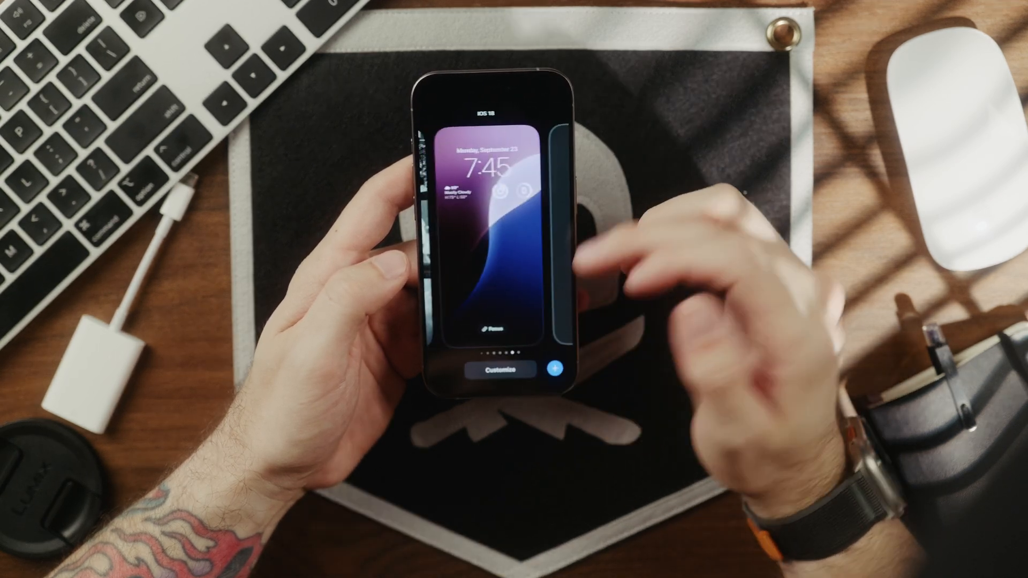
# Start customizing the Dynamic wallpaper Lock Screen with its date, time and weather
pyautogui.click(502, 367)
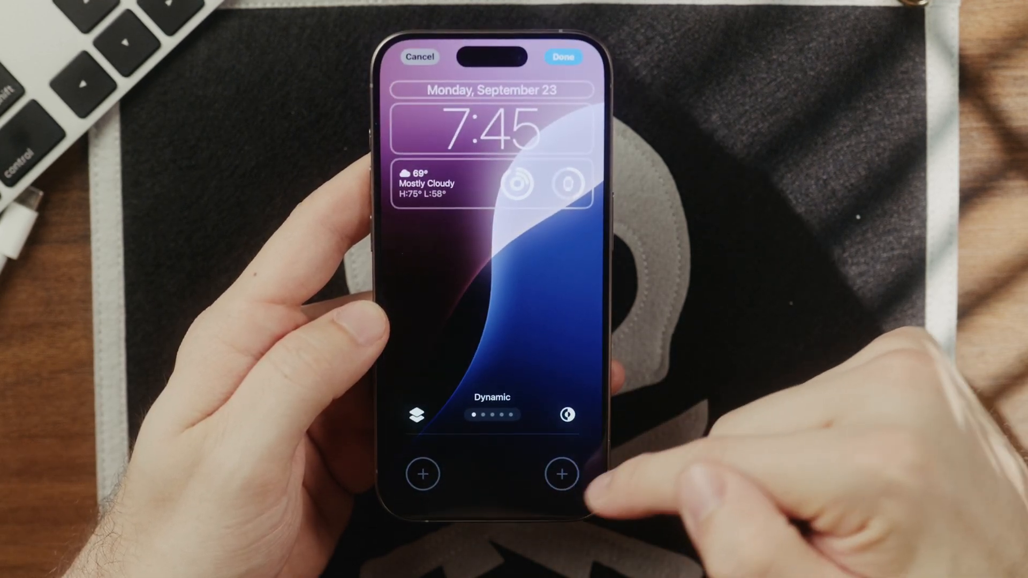
# Open the controls gallery and browse down to the accessibility controls
pyautogui.click(561, 473)
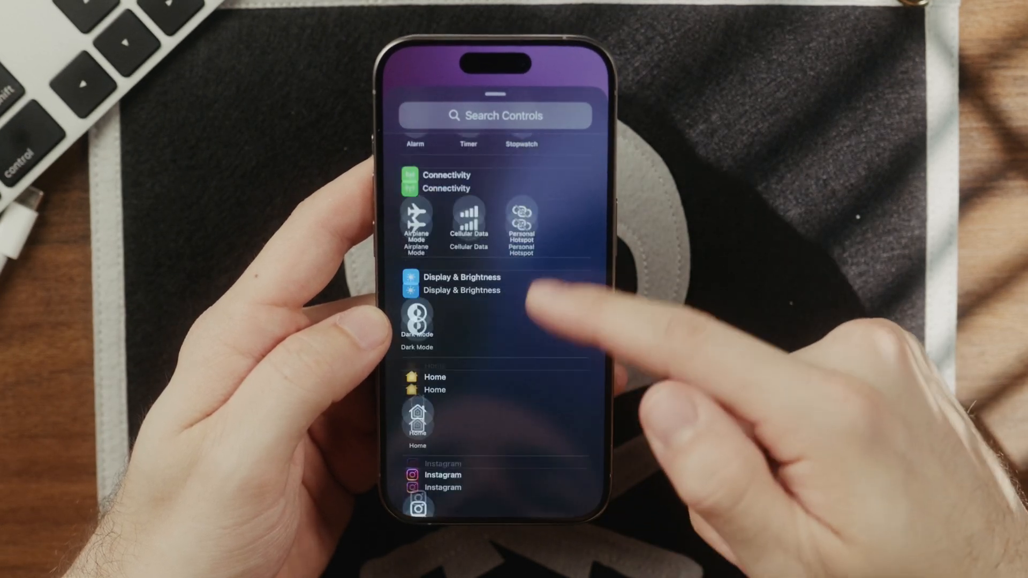
pyautogui.scroll(-3)
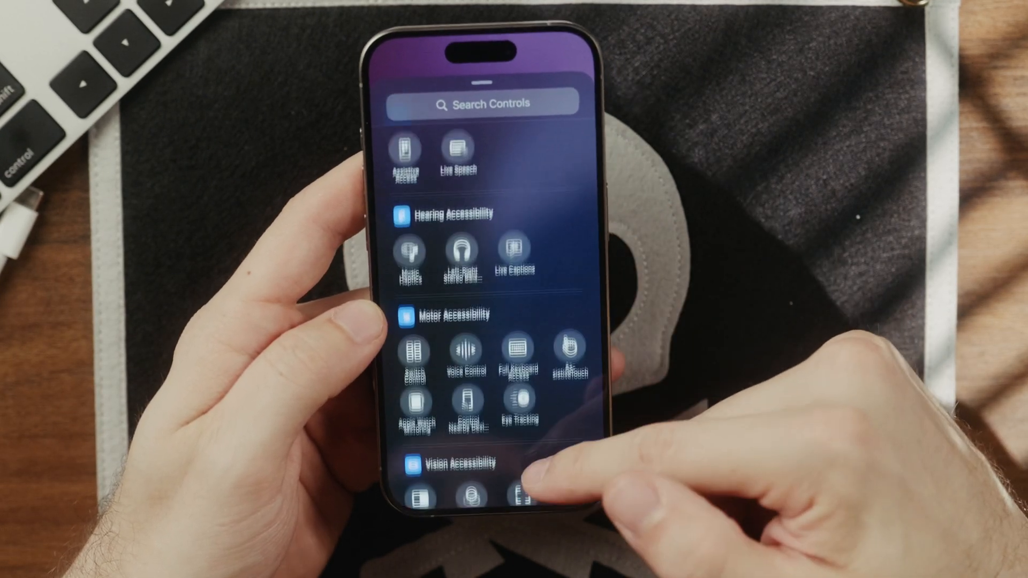
pyautogui.scroll(-3)
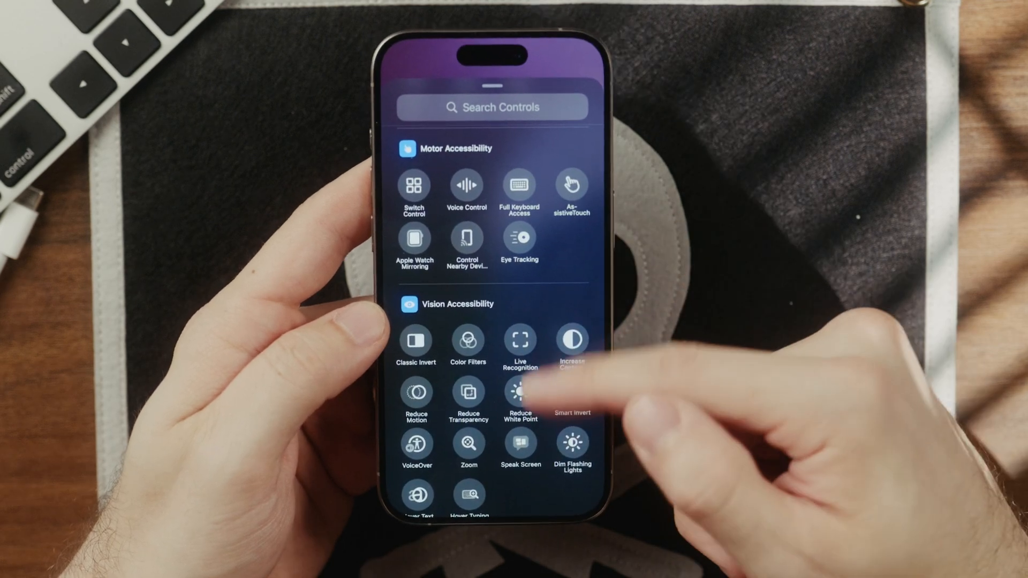
pyautogui.scroll(-3)
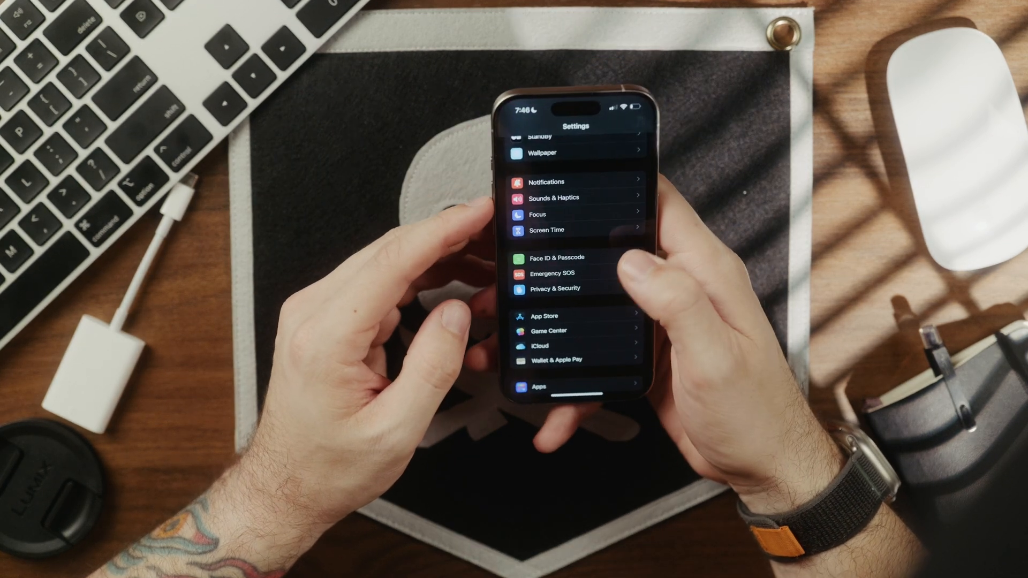
# Open Accessibility > Motion and the Show Vehicle Motion Cues options
pyautogui.scroll(-3)
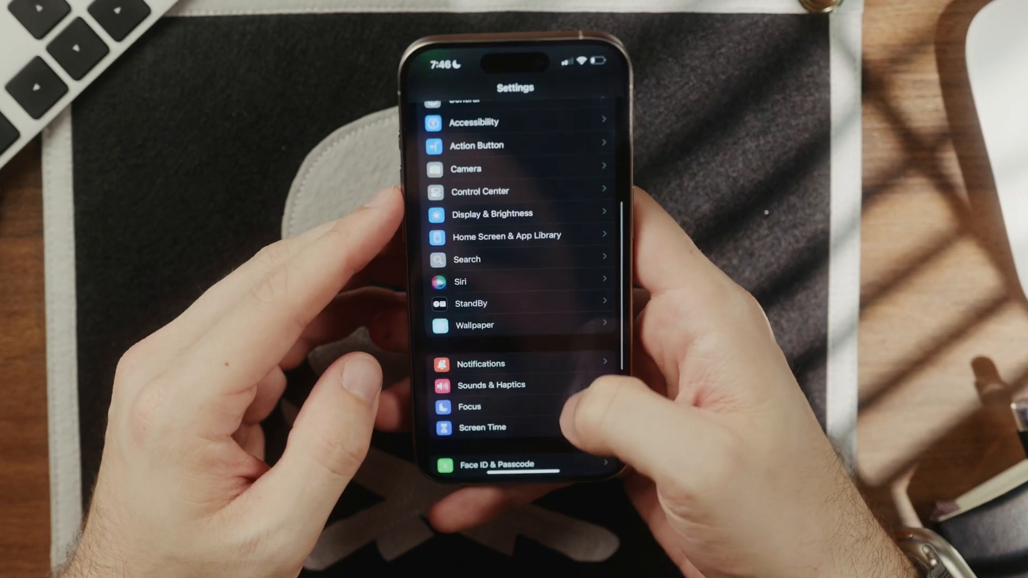
pyautogui.scroll(-3)
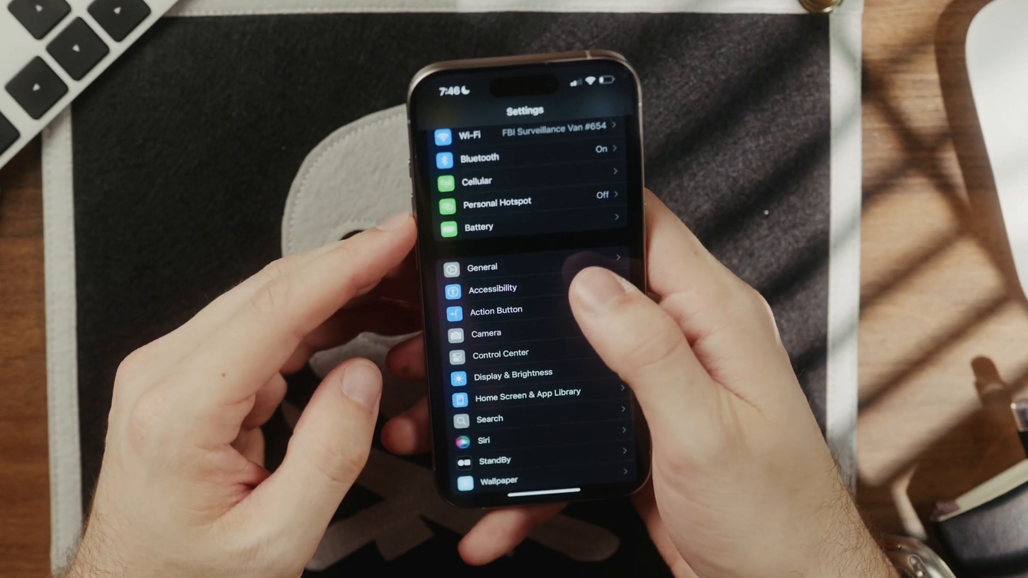
pyautogui.click(493, 288)
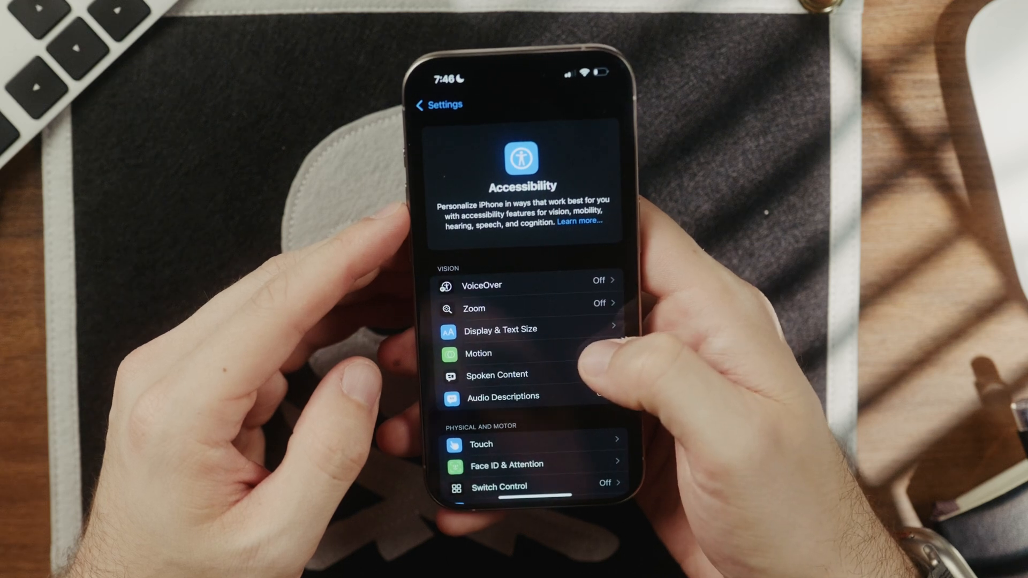
pyautogui.click(478, 353)
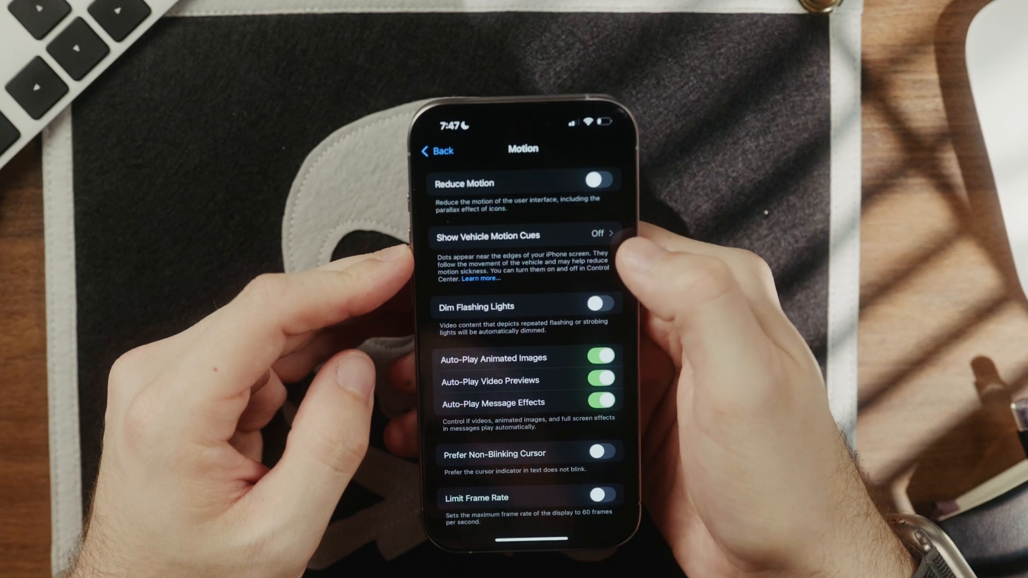
pyautogui.click(521, 234)
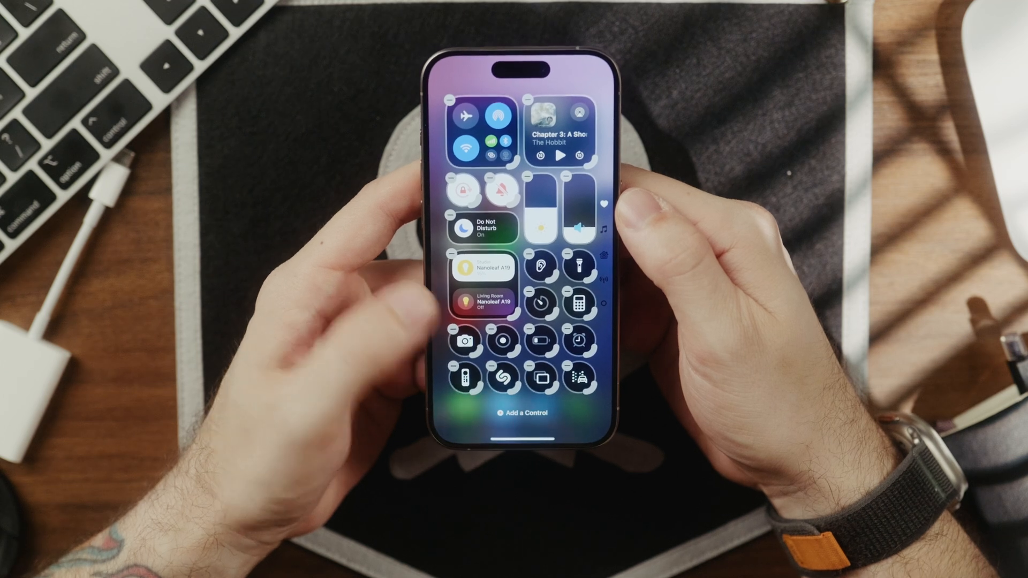
# Search the controls gallery for 'Motion' and add the Vehicle Motion Cues control
pyautogui.click(557, 138)
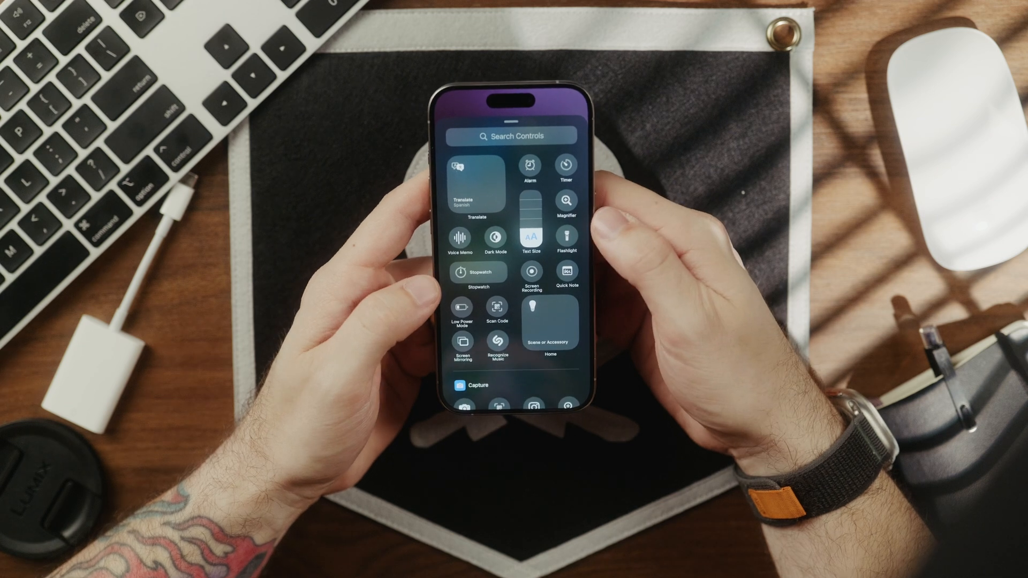
pyautogui.click(515, 135)
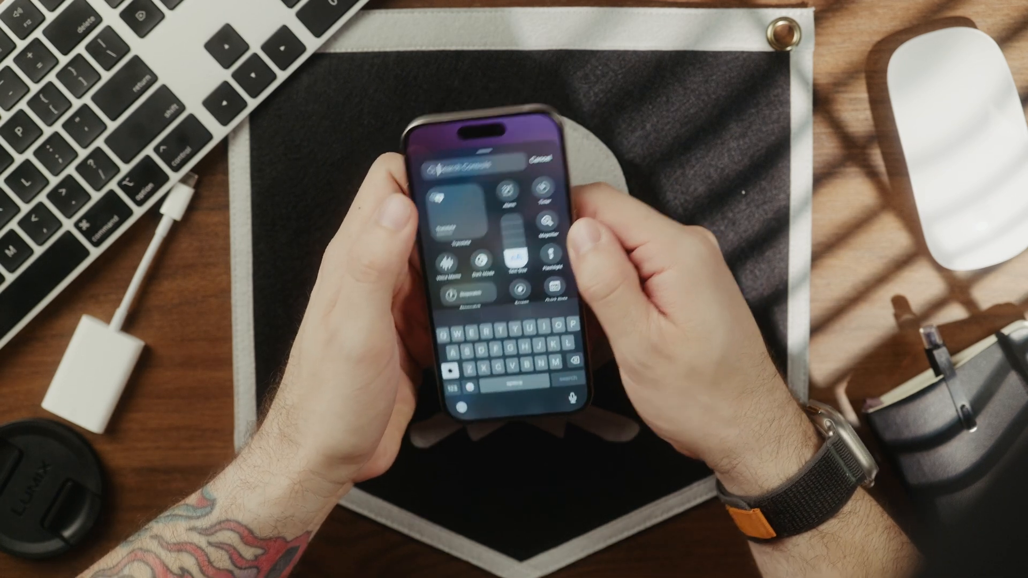
pyautogui.write('Motion')
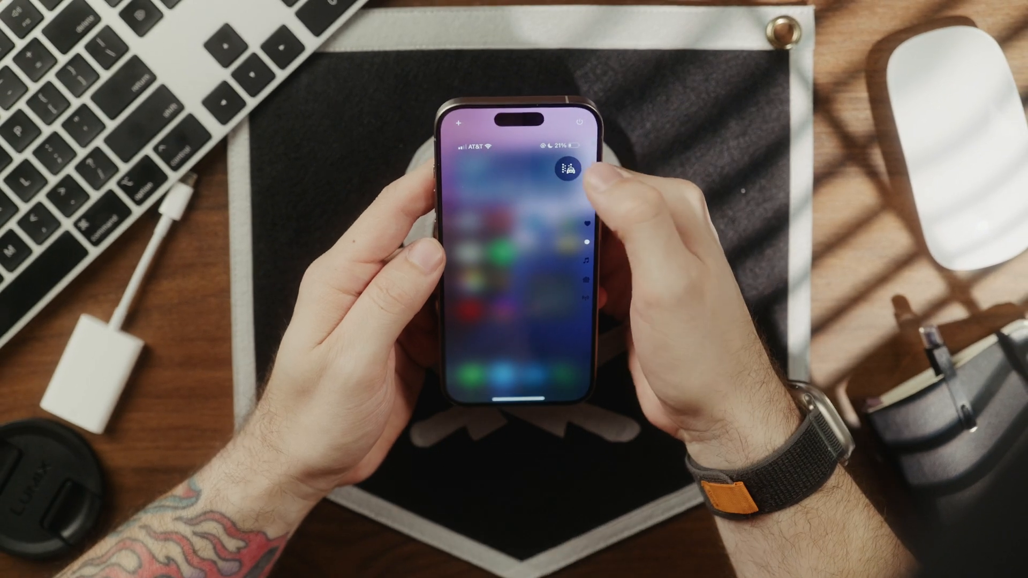
pyautogui.click(568, 169)
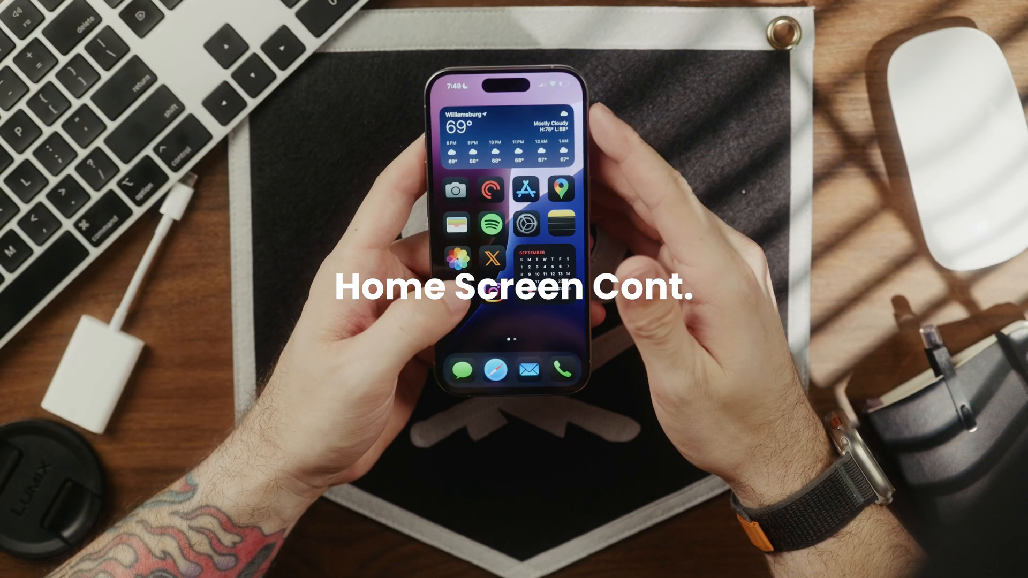
# Edit the Home Screen and set the app icons to Large
pyautogui.click(499, 263)
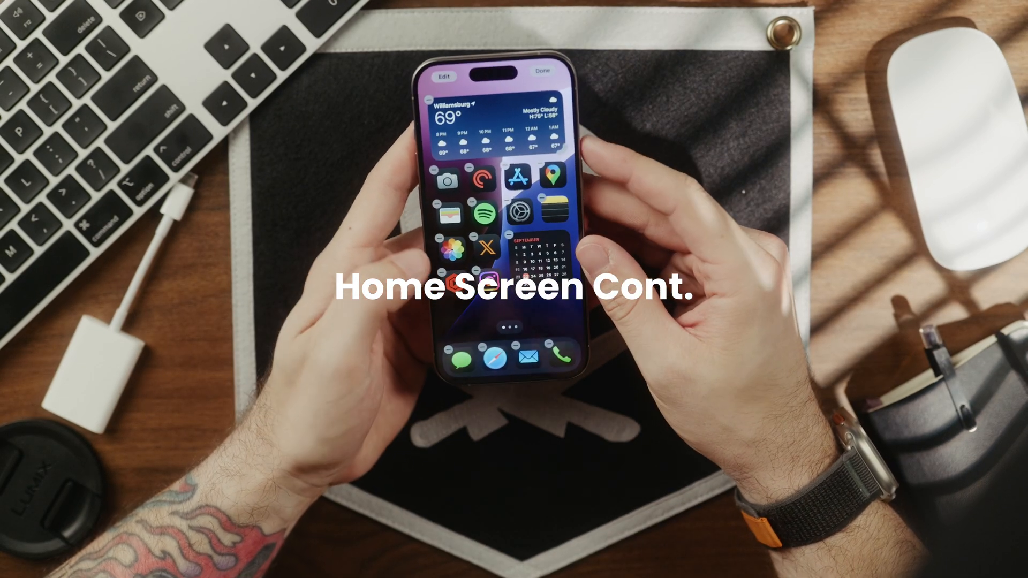
pyautogui.click(545, 76)
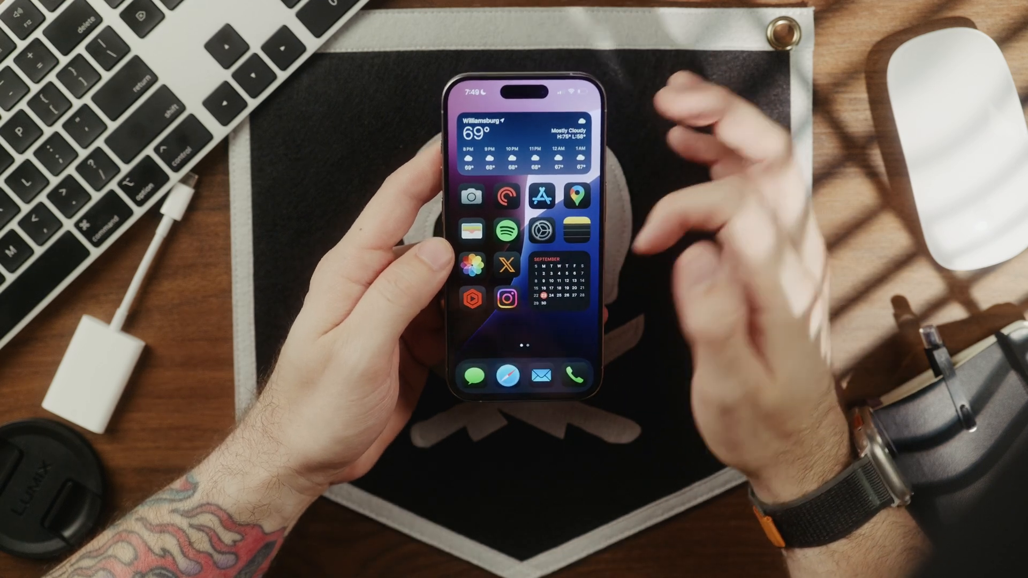
pyautogui.hscroll(-3)
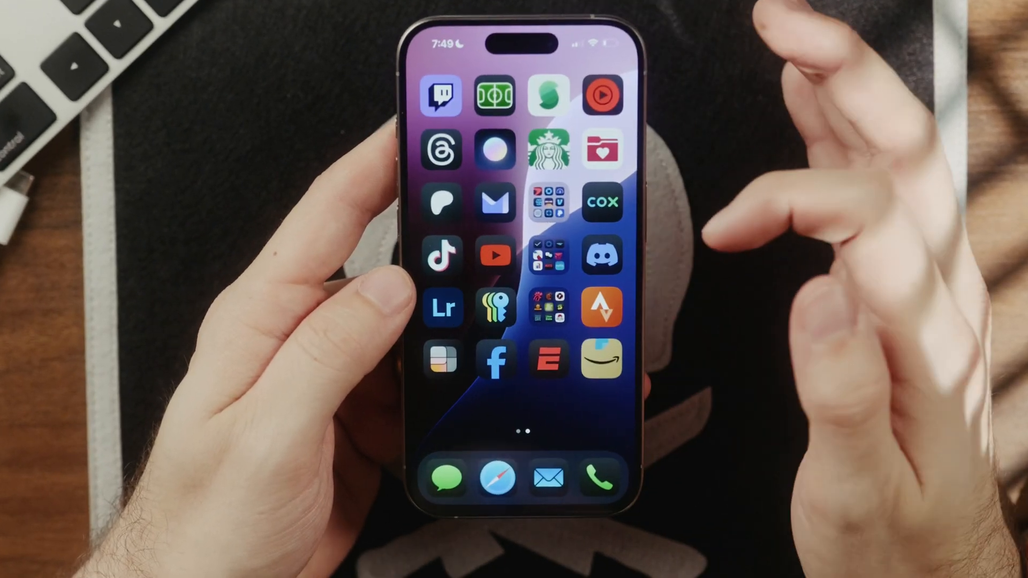
pyautogui.hscroll(-3)
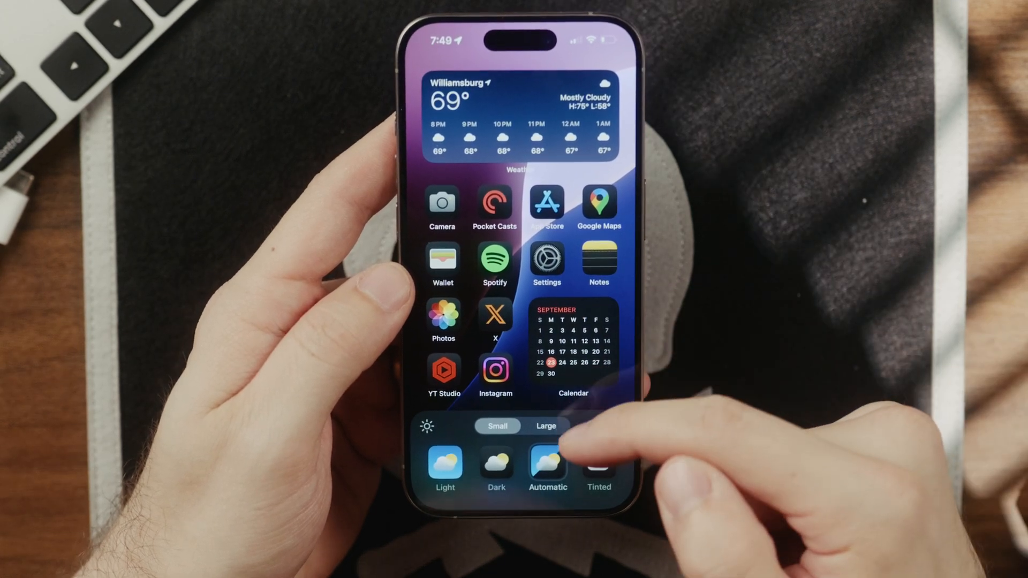
pyautogui.click(545, 425)
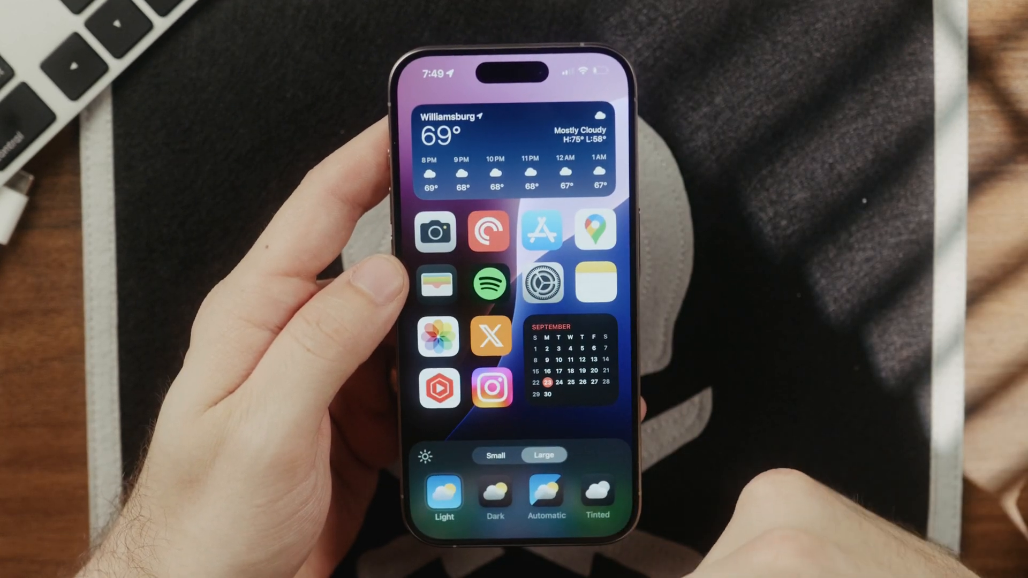
# Switch the icons from Dark to Tinted, using a blue colour sampled from the wallpaper
pyautogui.click(597, 494)
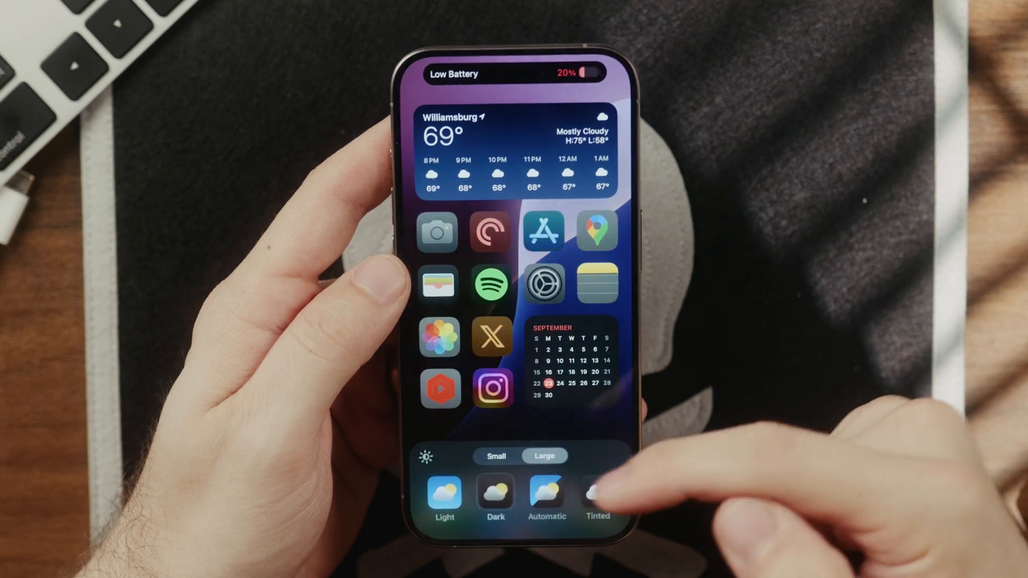
pyautogui.click(546, 495)
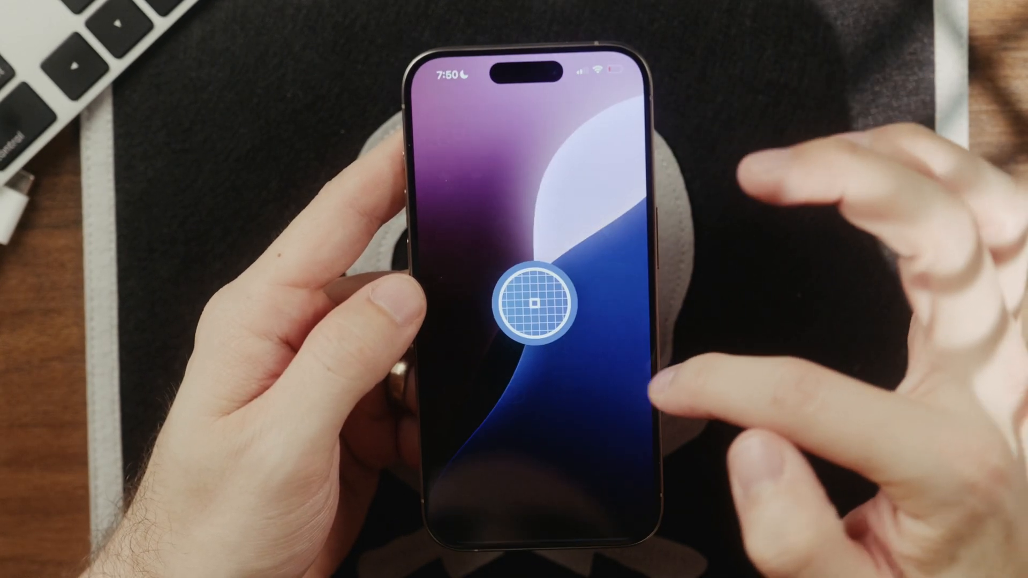
pyautogui.moveTo(537, 303); pyautogui.dragTo(582, 348)
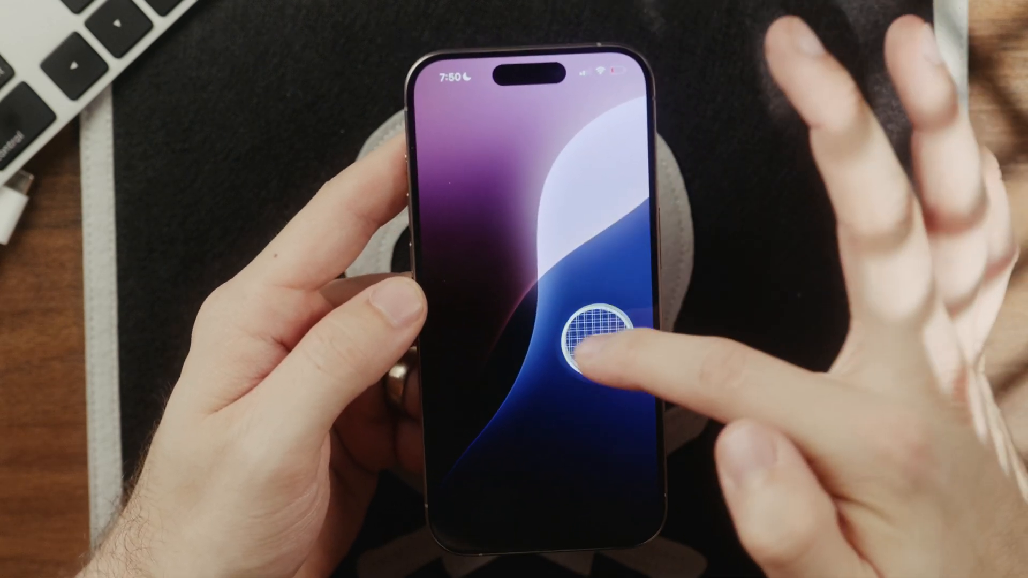
pyautogui.click(590, 327)
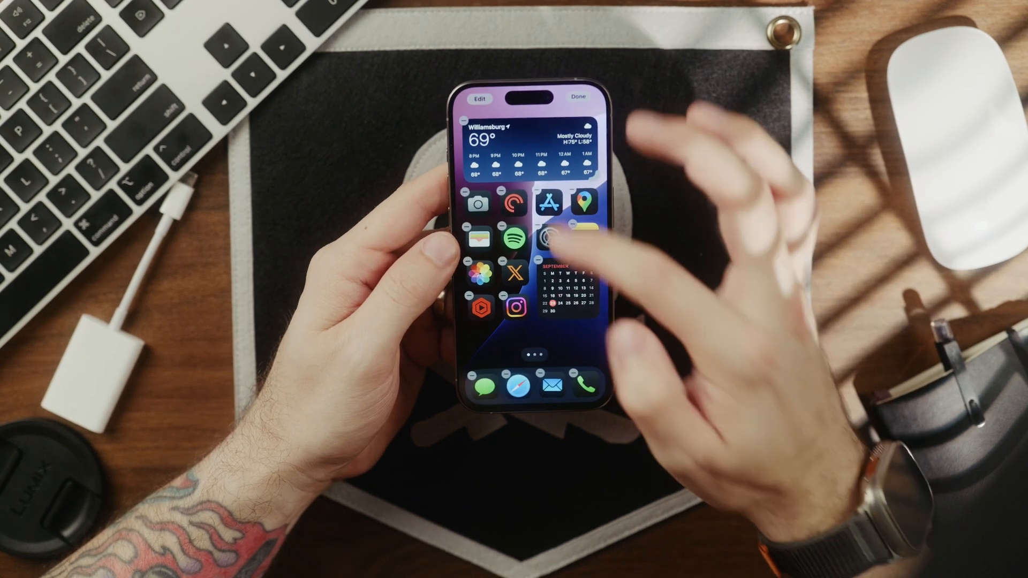
# Tap Done to leave Home Screen editing mode
pyautogui.click(551, 236)
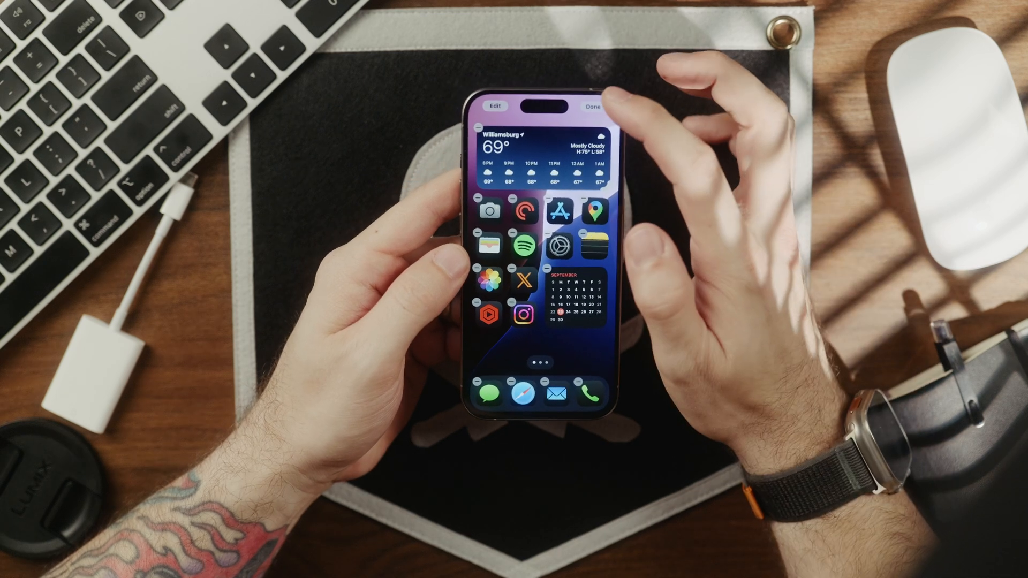
pyautogui.click(591, 105)
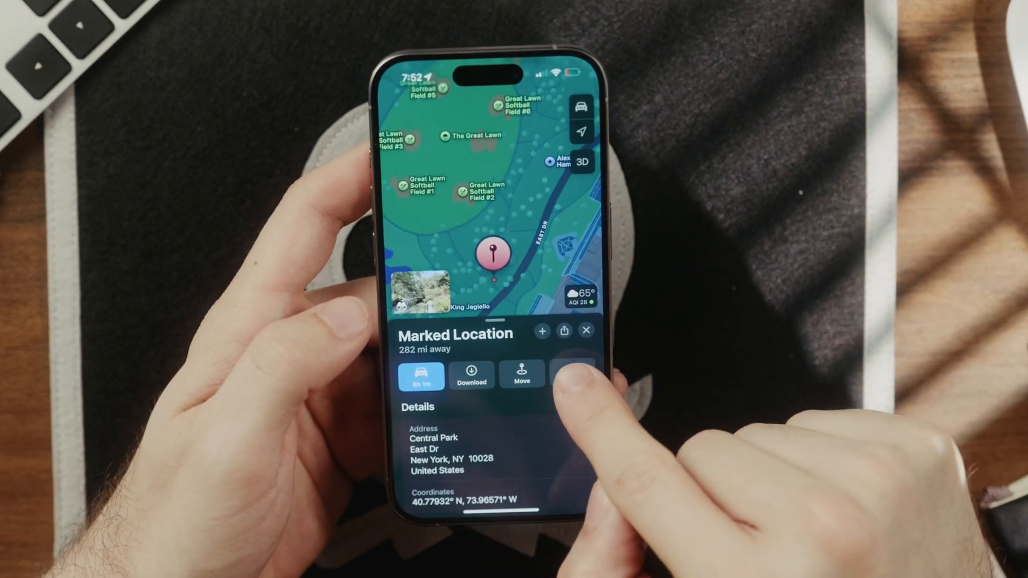
# Choose Create a Custom Route from the Marked Location card's More menu
pyautogui.click(570, 376)
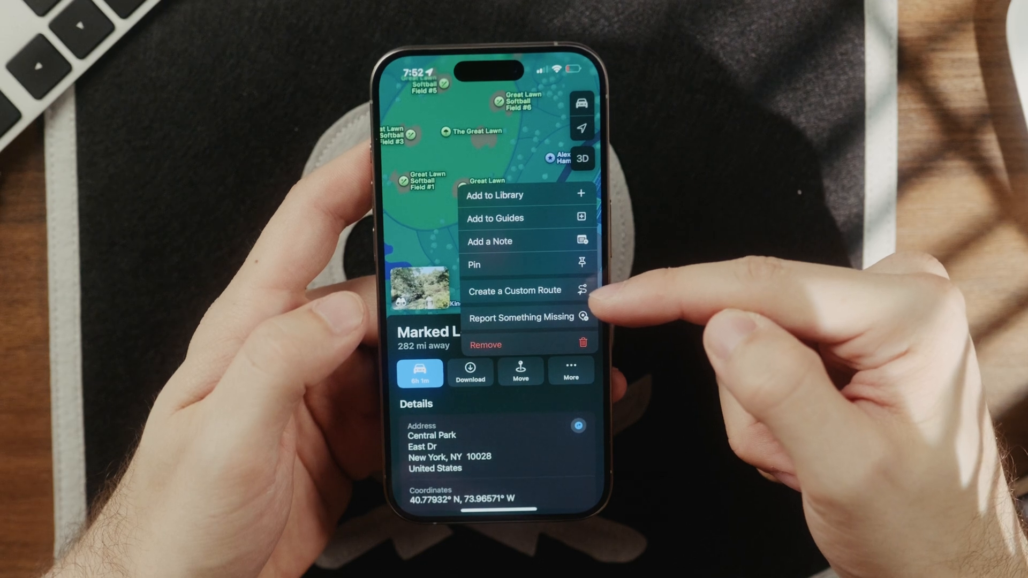
pyautogui.click(516, 290)
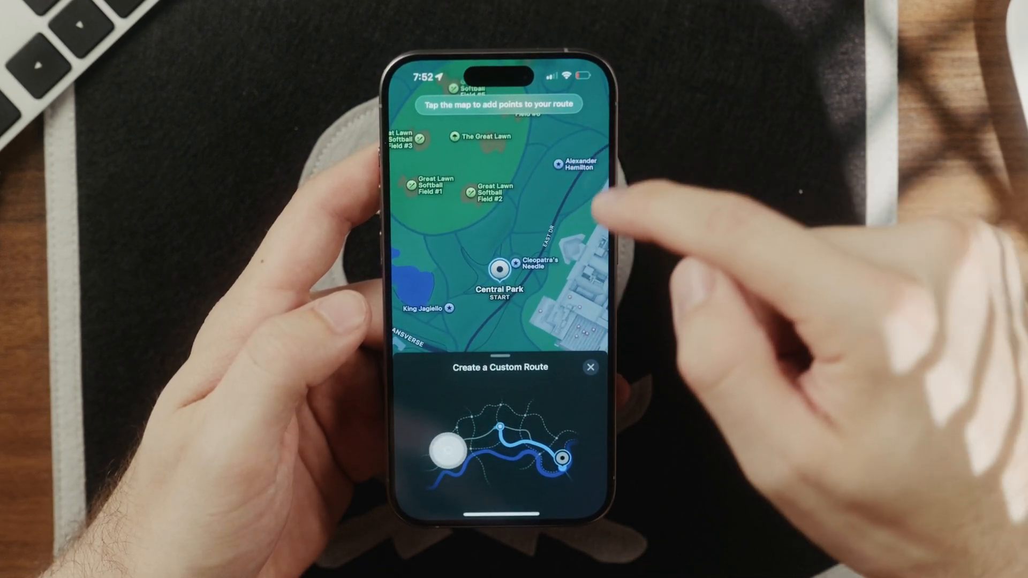
# Dismiss the intro, close the route into a 0.8 mi loop, and save it
pyautogui.click(555, 128)
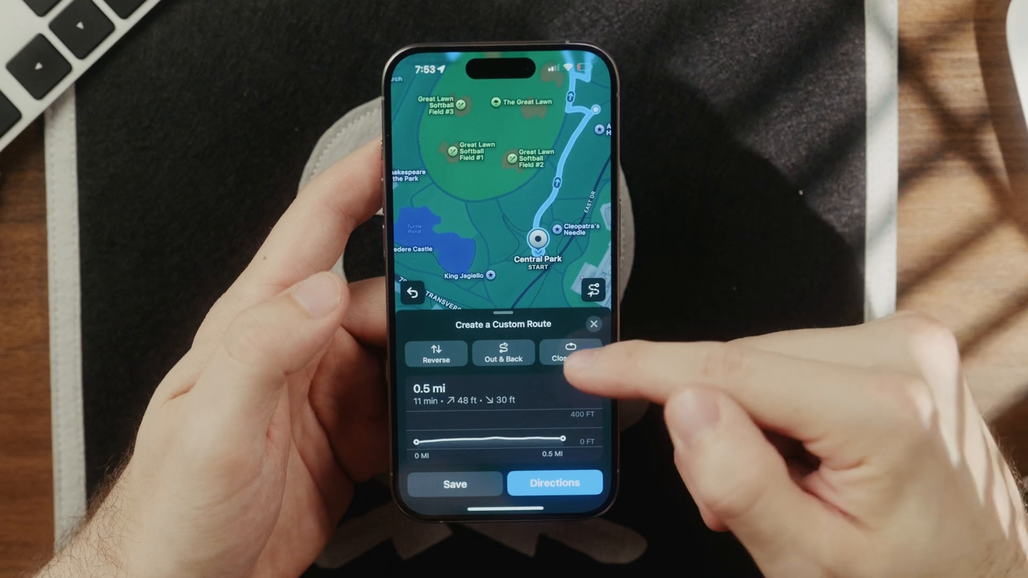
pyautogui.click(569, 353)
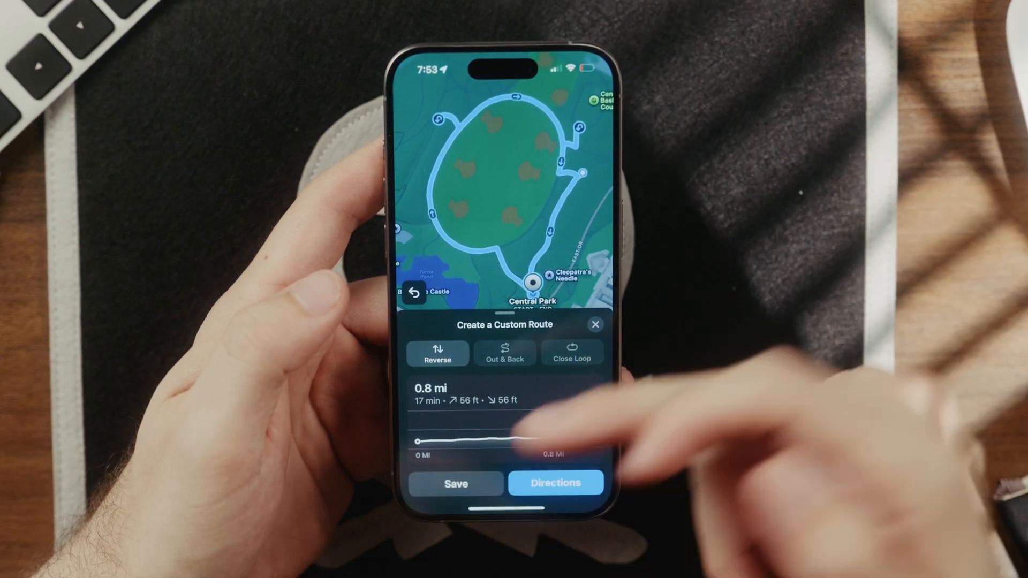
pyautogui.click(455, 483)
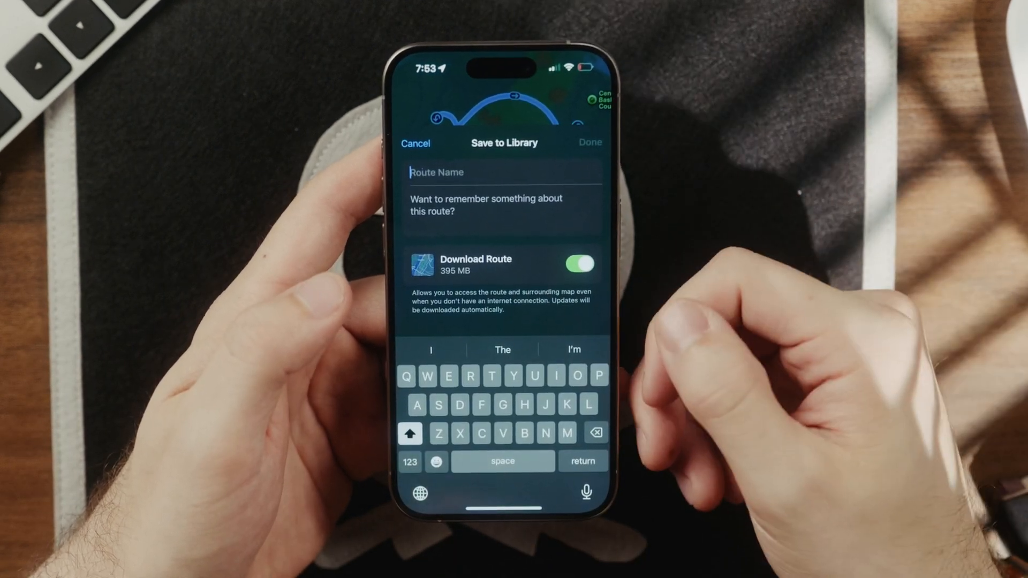